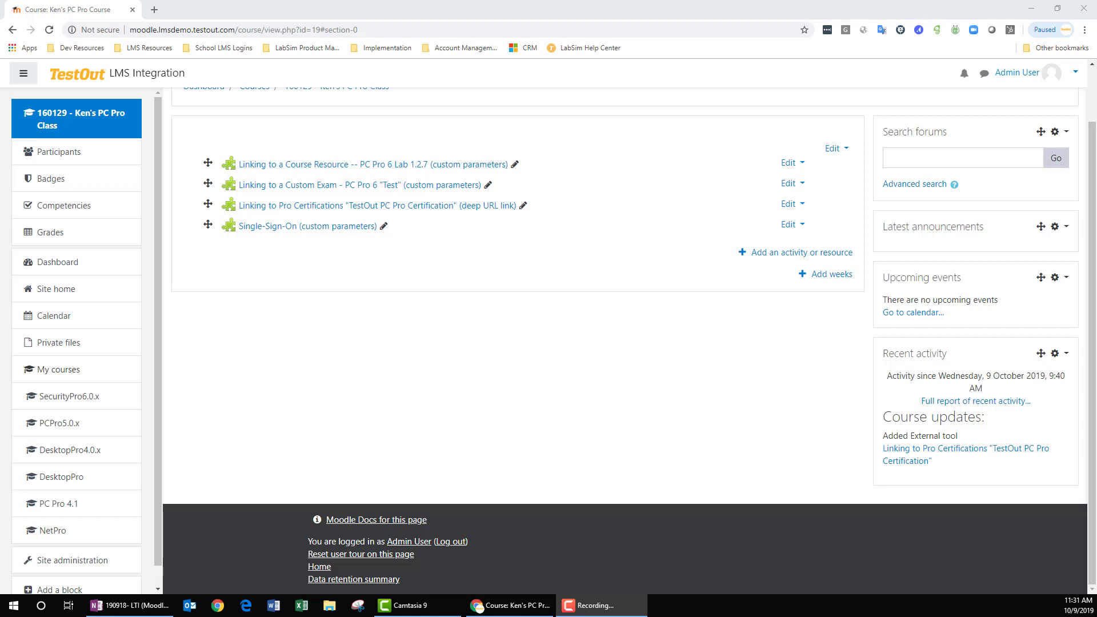
pyautogui.moveTo(281, 423)
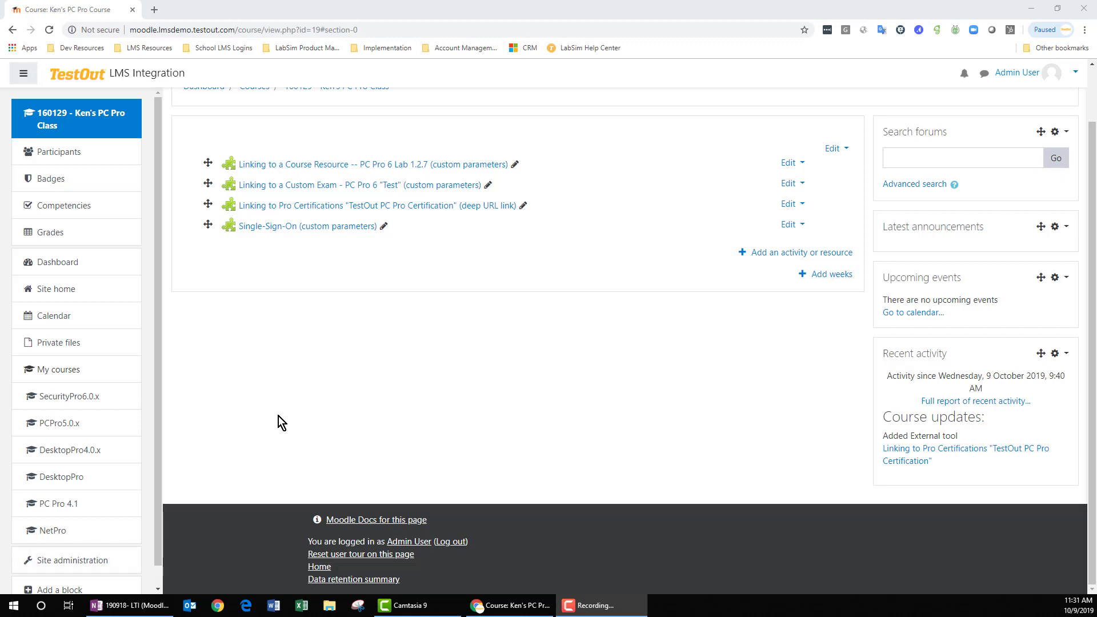
pyautogui.moveTo(375, 258)
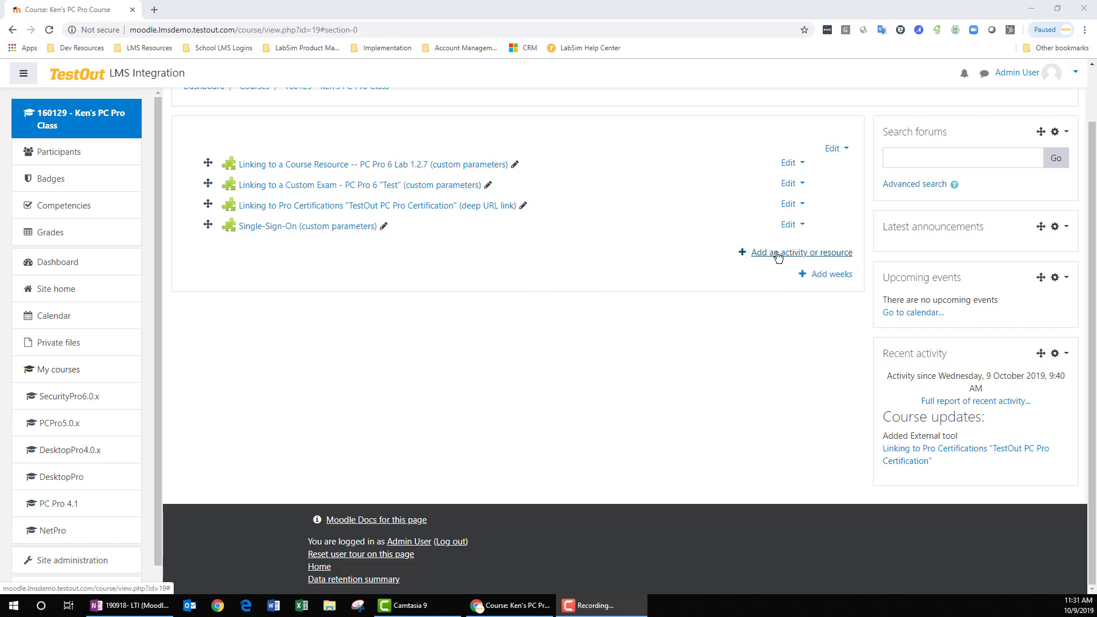
pyautogui.click(800, 251)
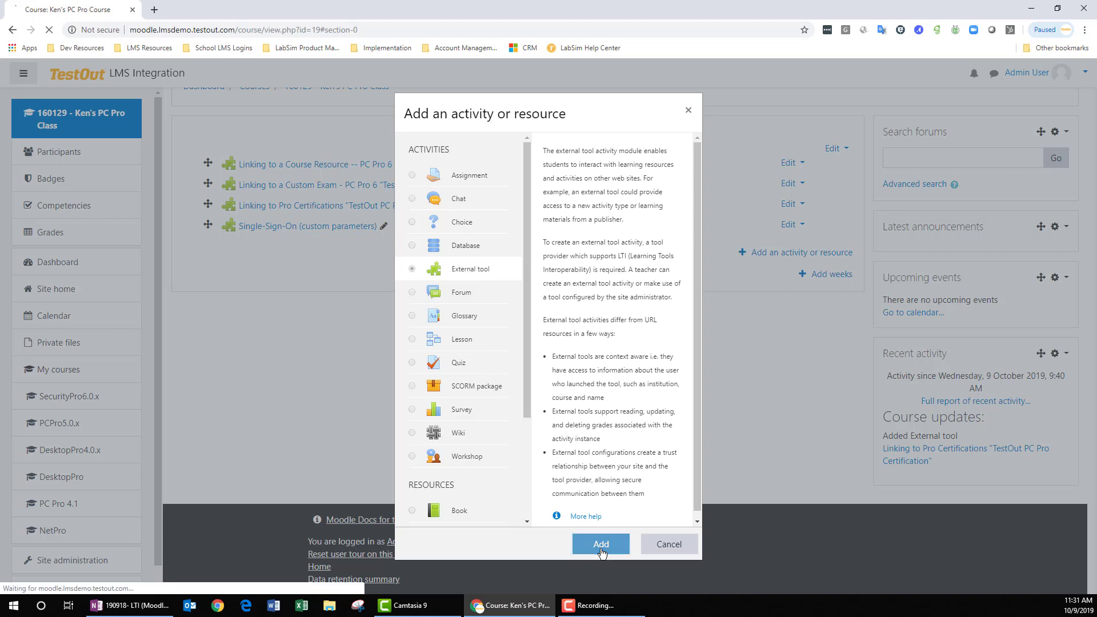
pyautogui.click(600, 544)
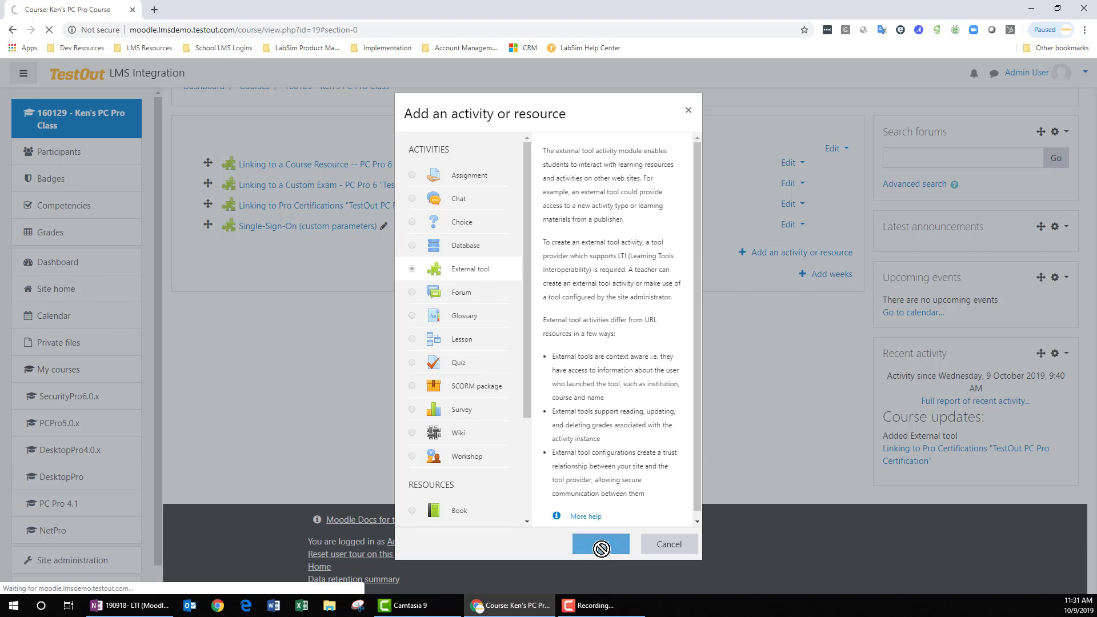
pyautogui.click(600, 544)
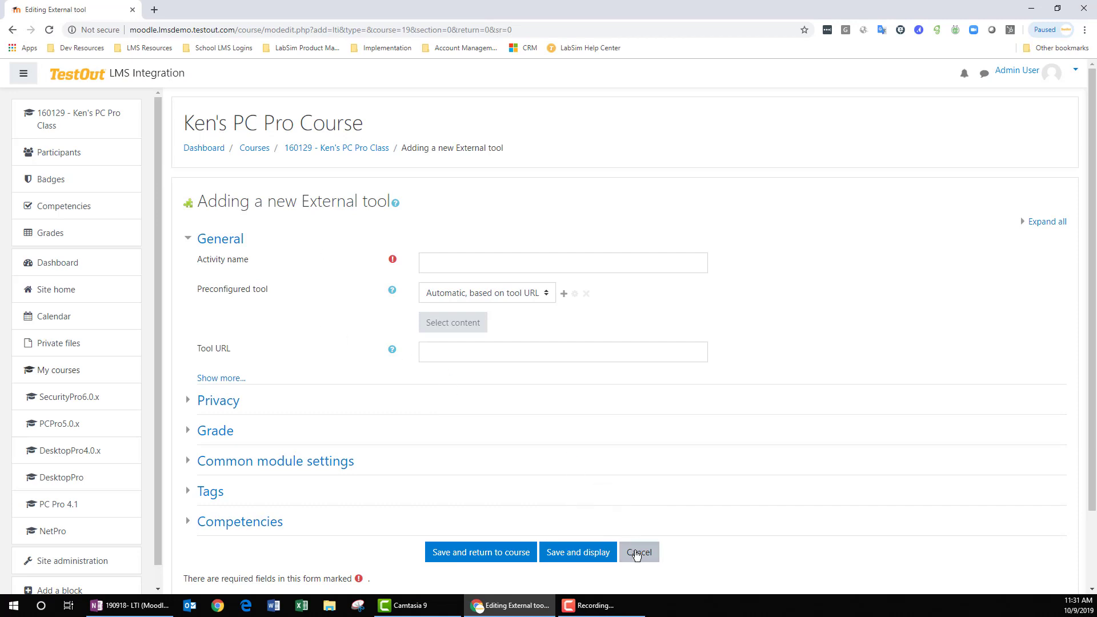
pyautogui.click(637, 552)
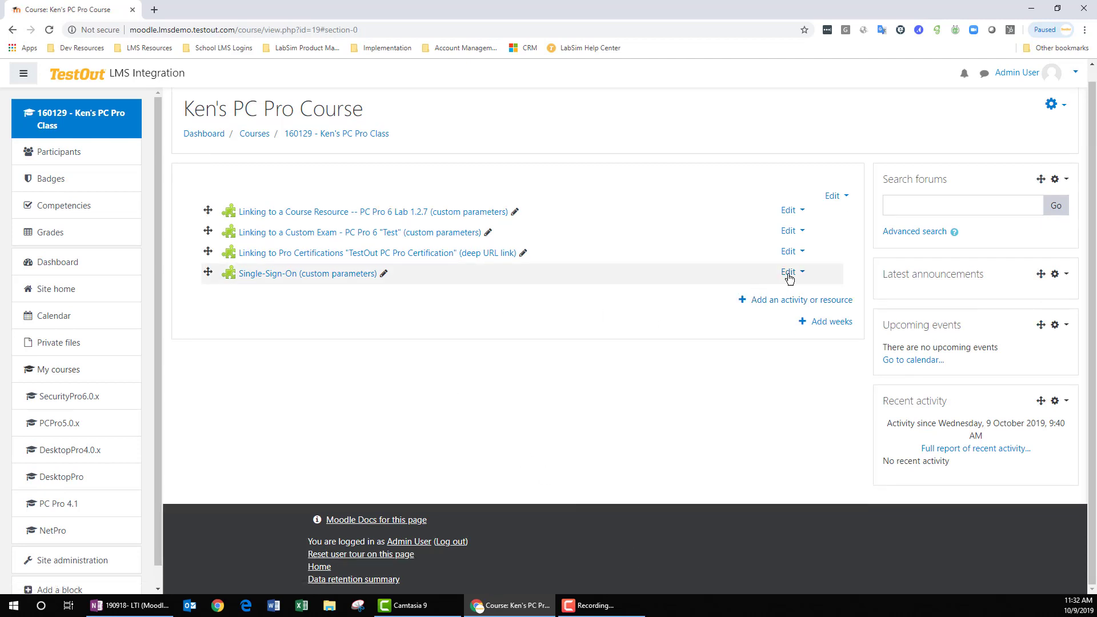
pyautogui.click(788, 272)
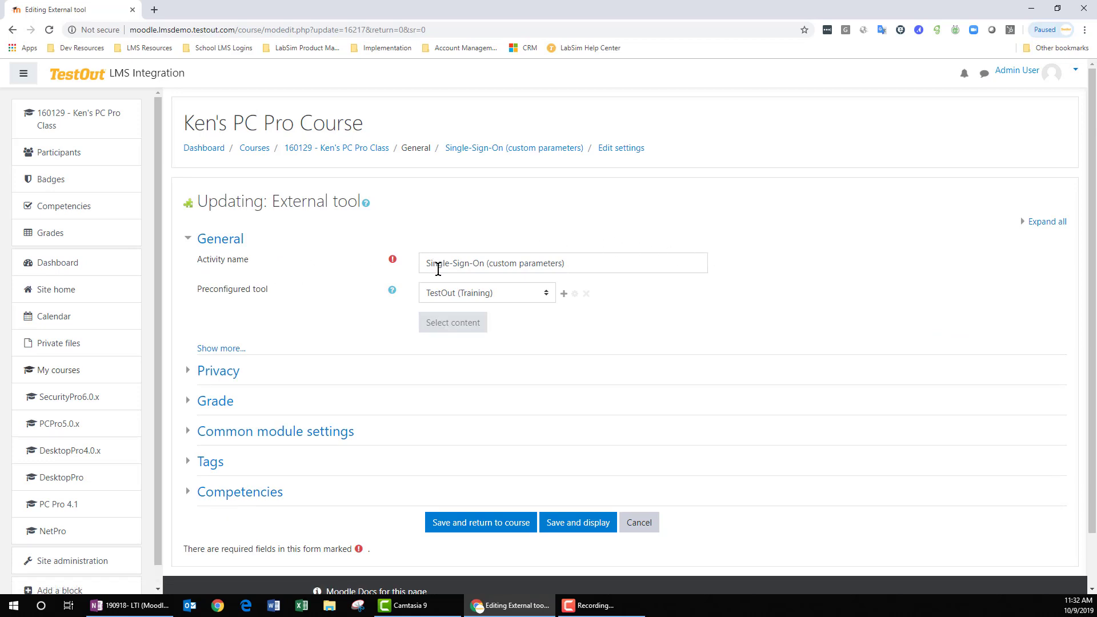
pyautogui.moveTo(232, 300)
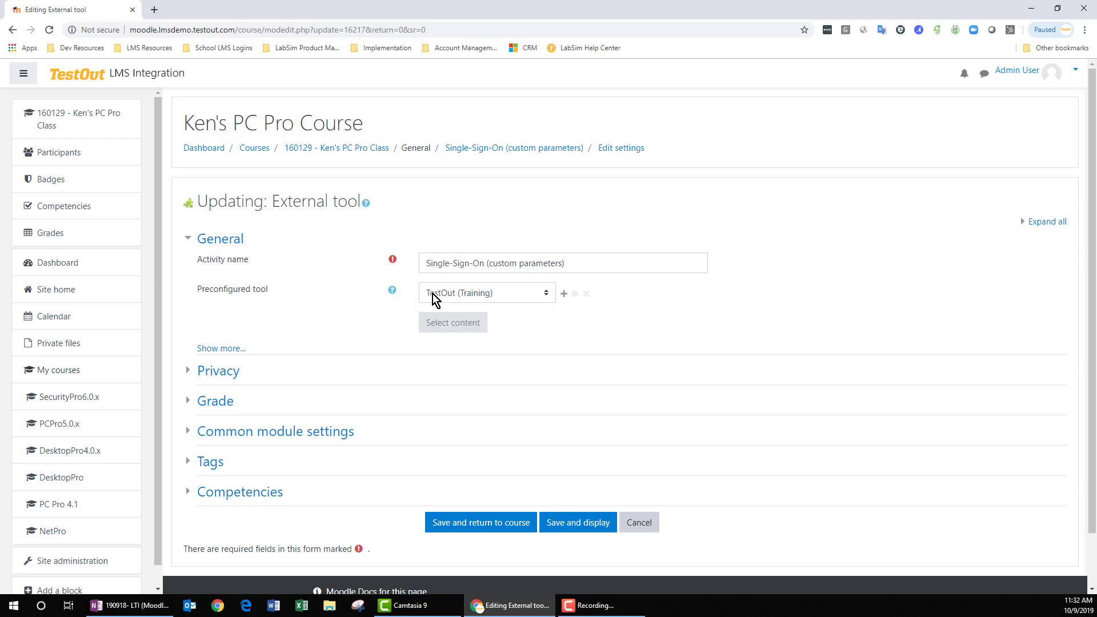
pyautogui.click(220, 348)
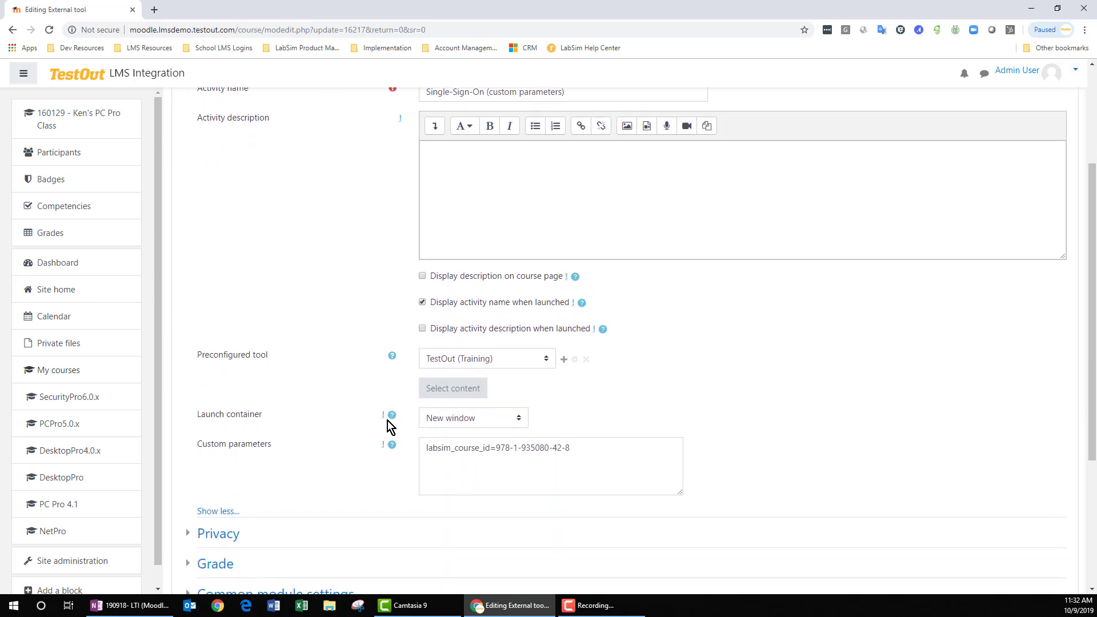
pyautogui.moveTo(263, 452)
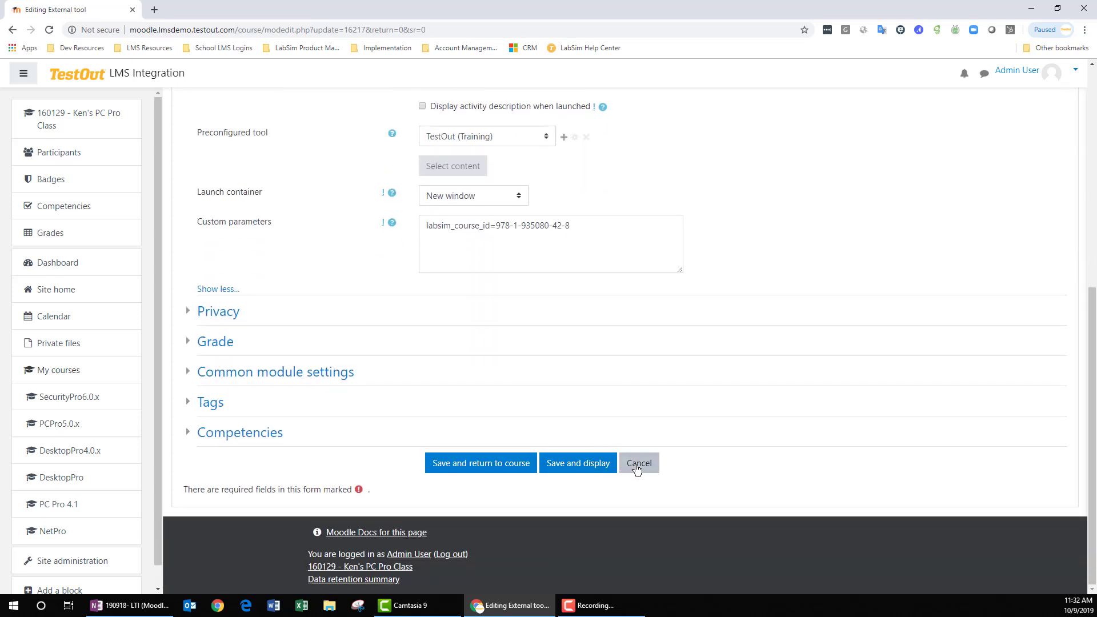
pyautogui.click(638, 463)
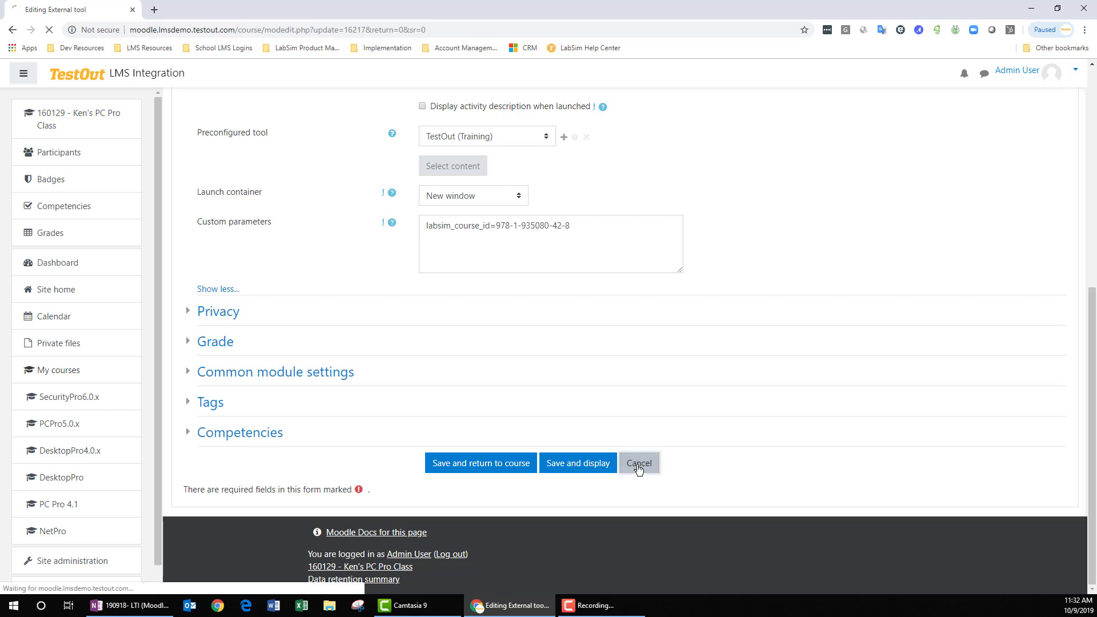
# Launch the Single-Sign-On link into TestOut LabSim's PC Pro course and show its Course Outline
pyautogui.click(638, 463)
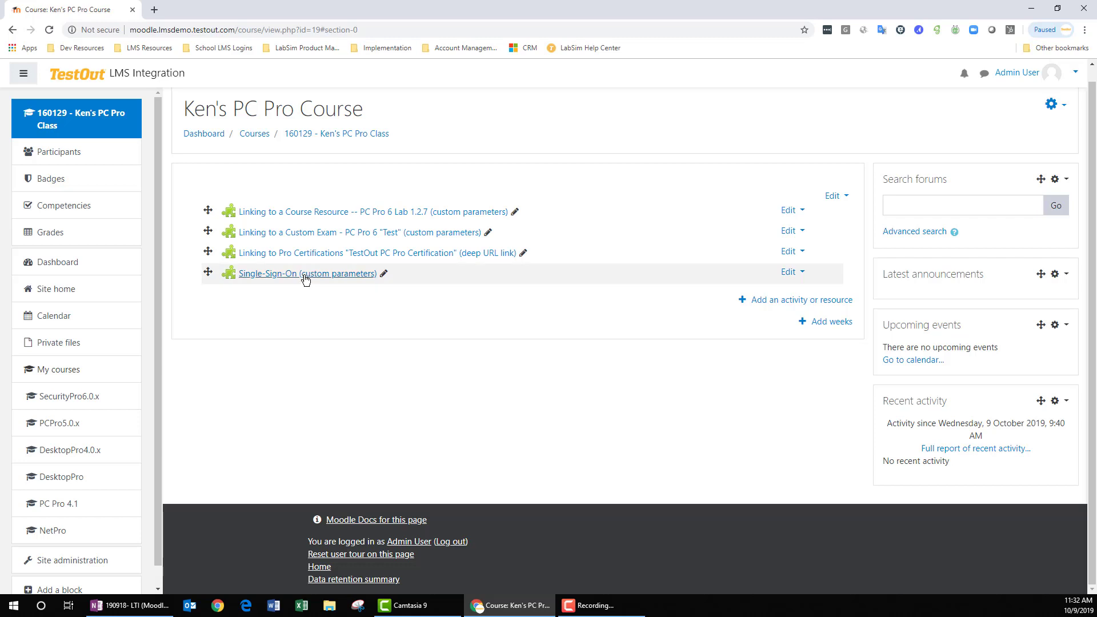
pyautogui.click(306, 273)
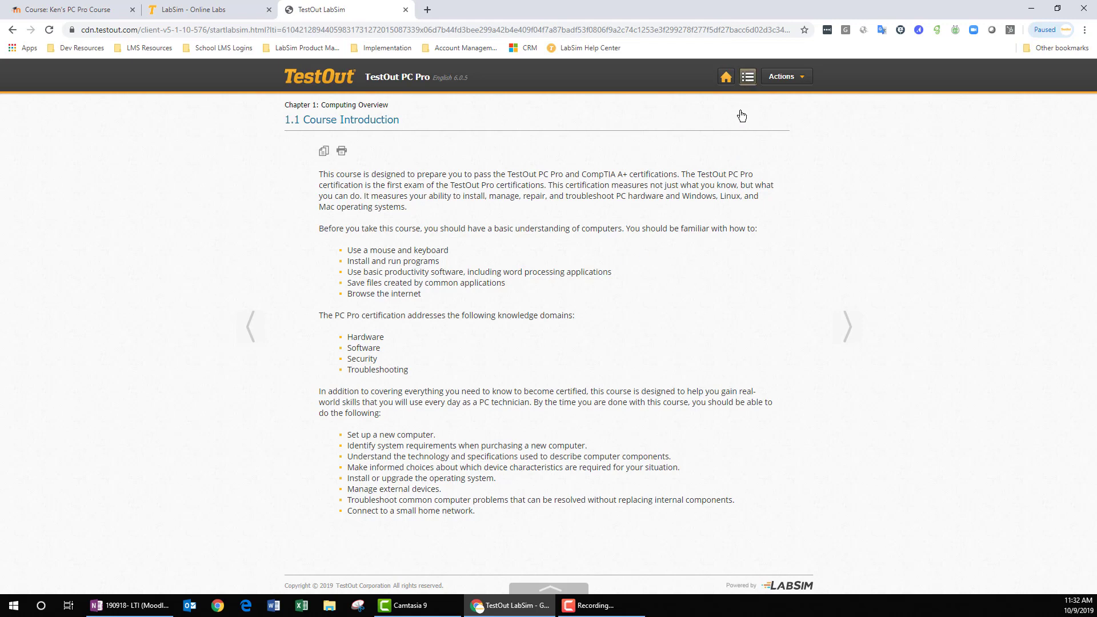
pyautogui.click(746, 76)
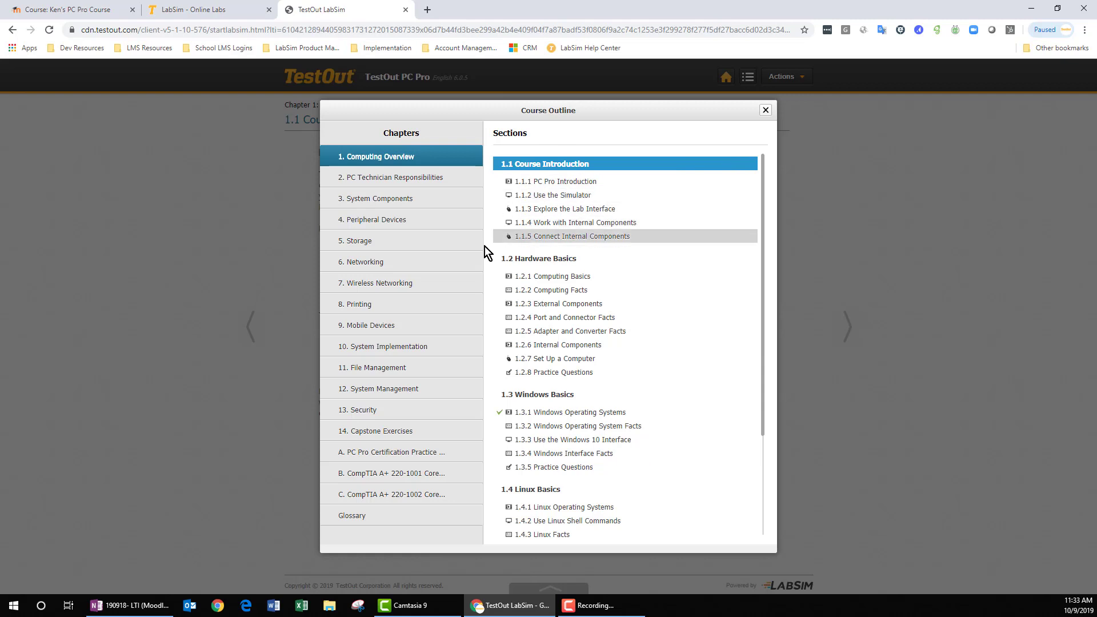
pyautogui.moveTo(567, 412)
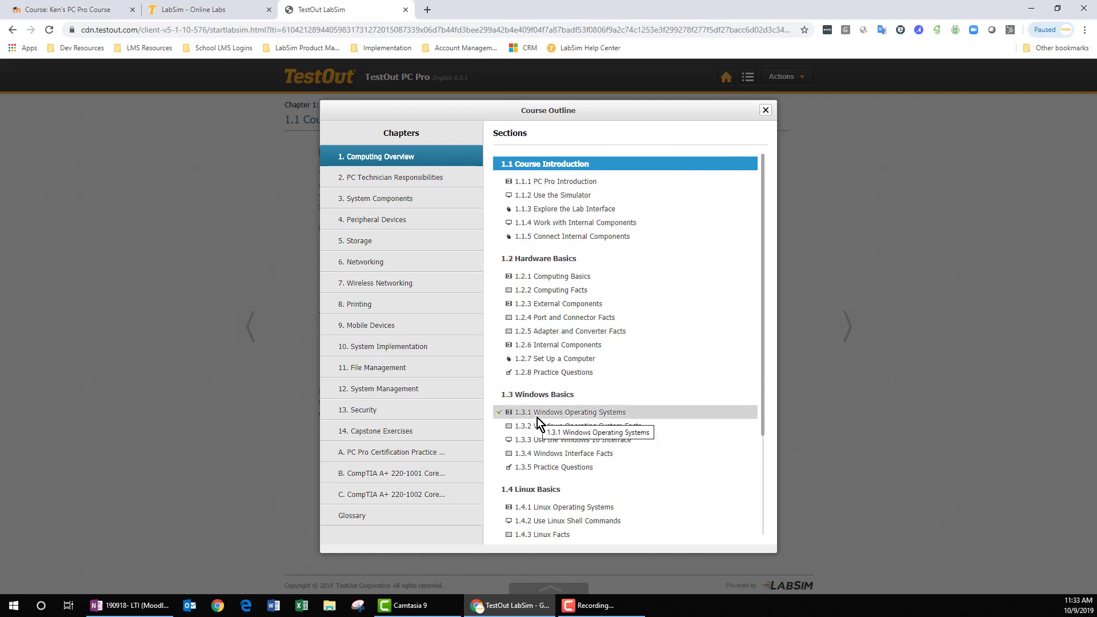